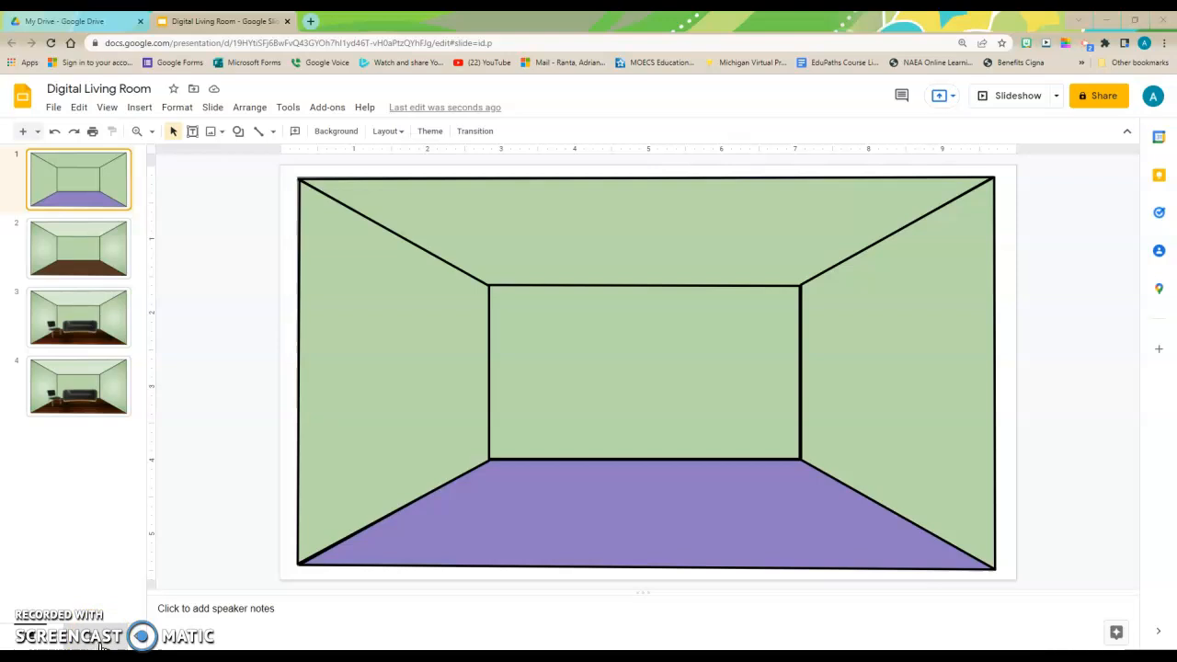
{"action": "mouse_move", "coordinate": [478, 497]}
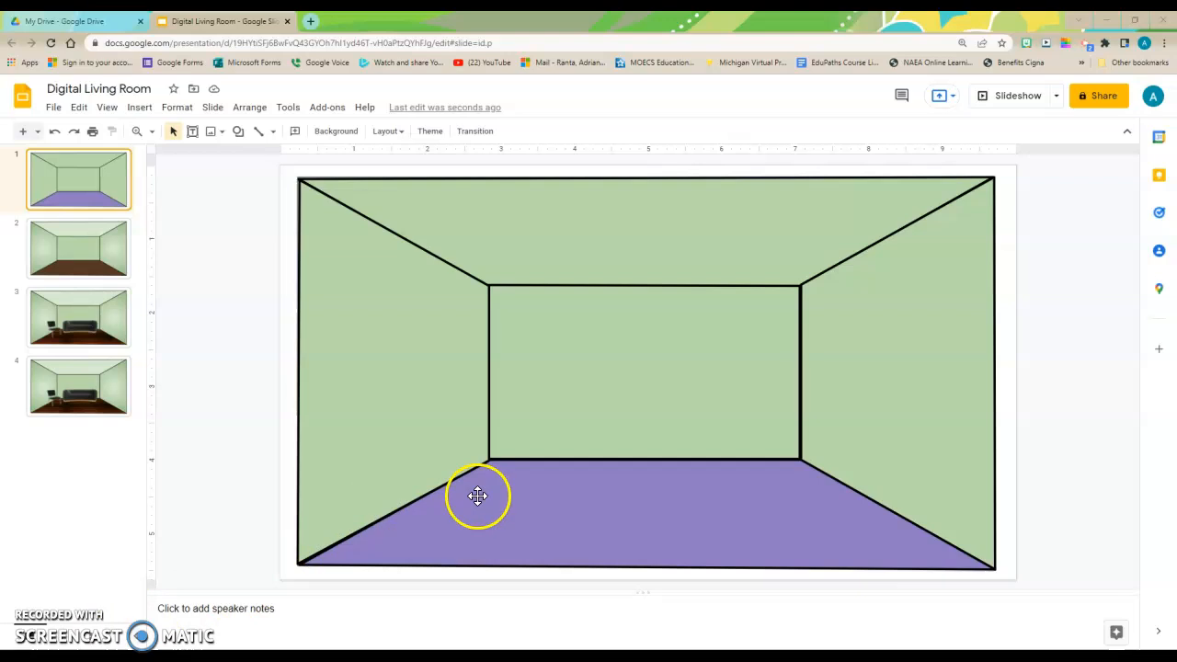
Step: Show the second slide, the living room with green walls and brown floor
{"action": "left_click", "coordinate": [77, 246]}
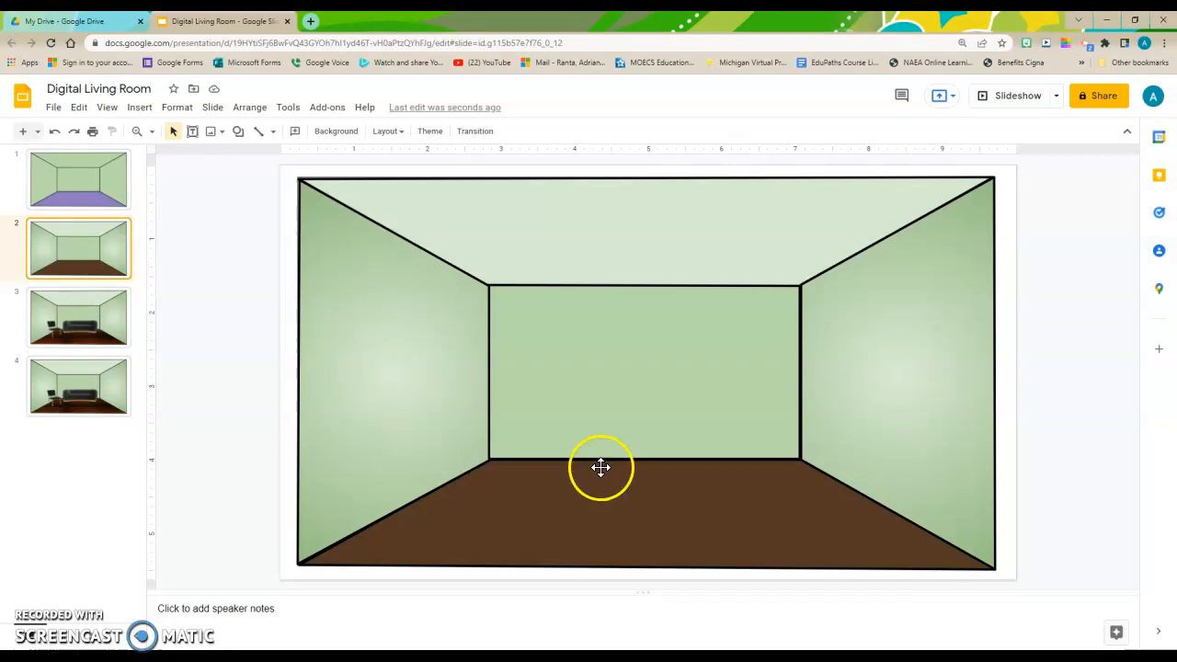
{"action": "mouse_move", "coordinate": [587, 494]}
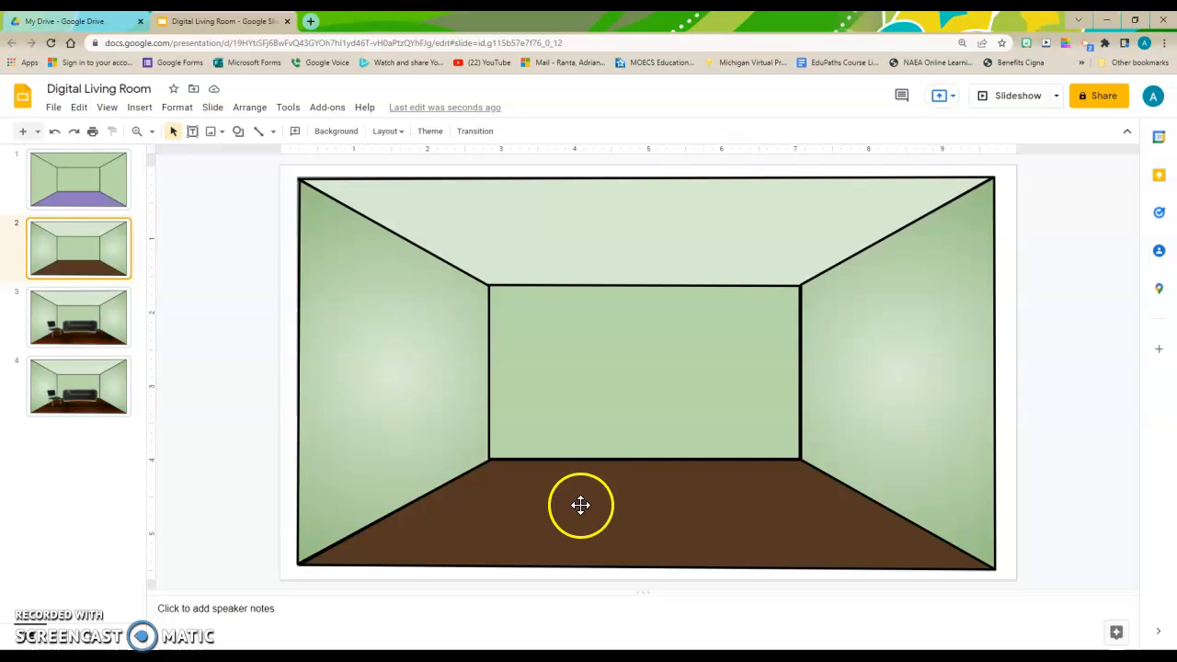
{"action": "mouse_move", "coordinate": [611, 458]}
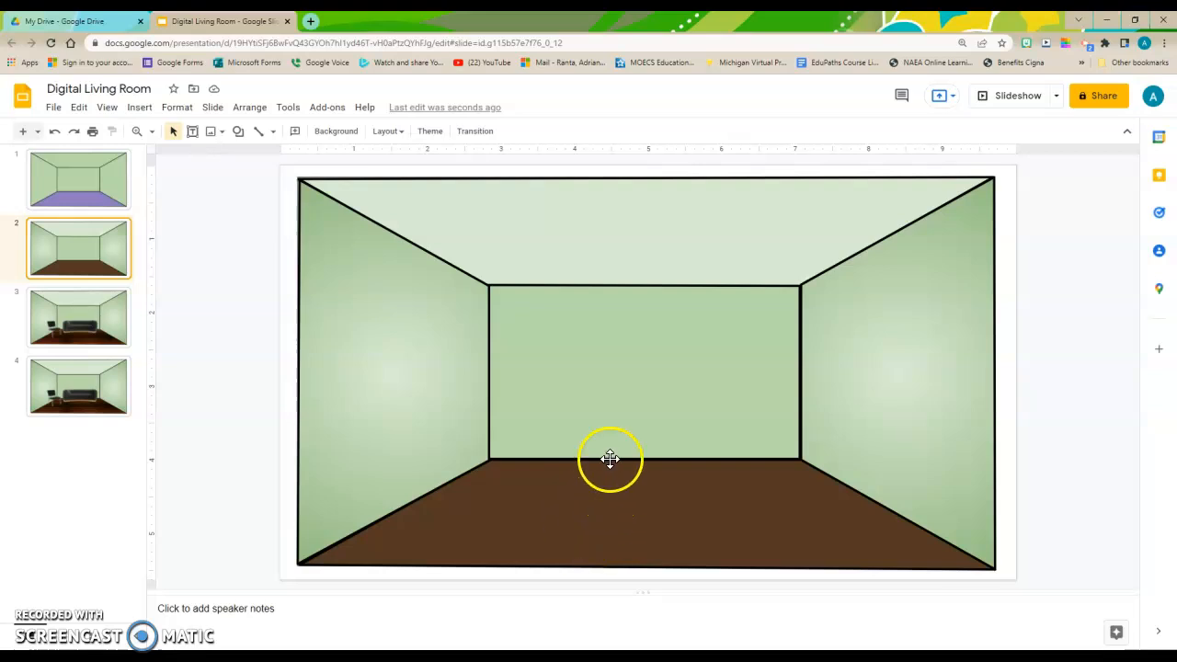
{"action": "mouse_move", "coordinate": [140, 107]}
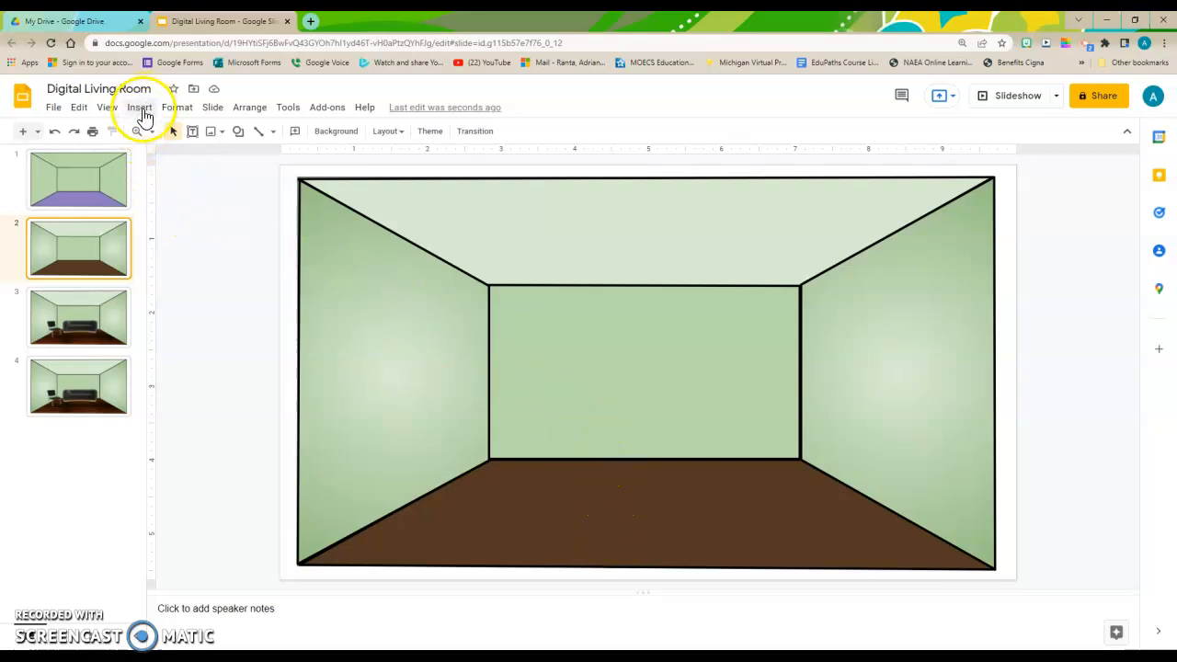
Step: Bring up the web image search panel via Insert > Image > Search the web
{"action": "left_click", "coordinate": [140, 106]}
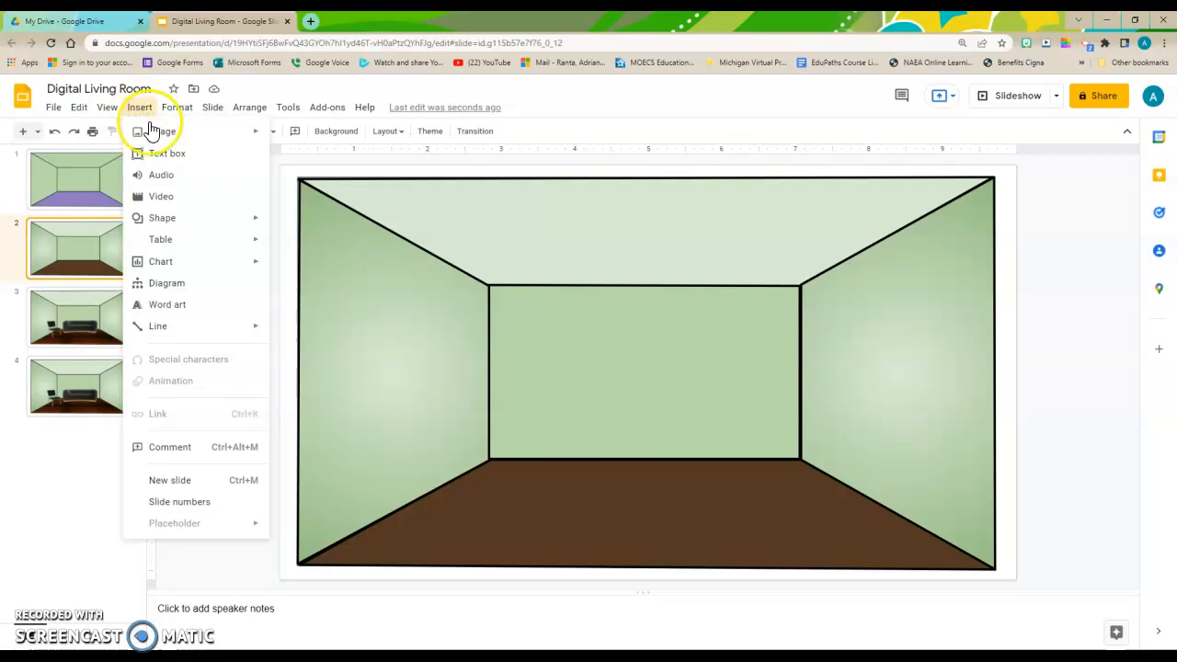
{"action": "left_click", "coordinate": [161, 133]}
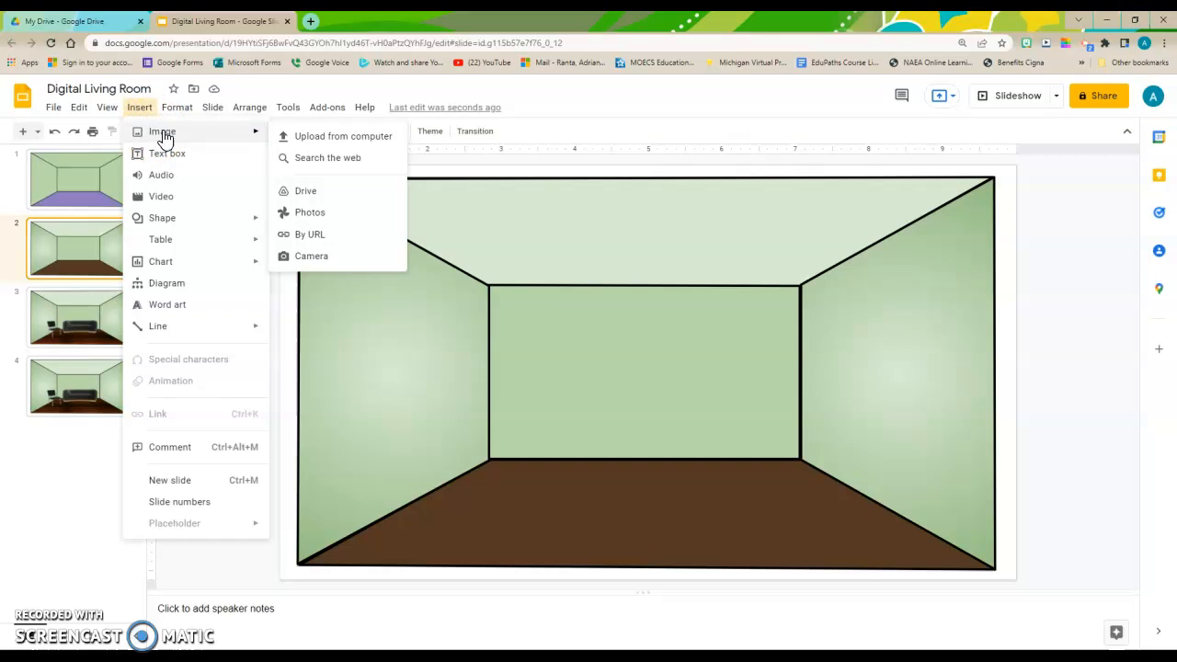
{"action": "mouse_move", "coordinate": [275, 138]}
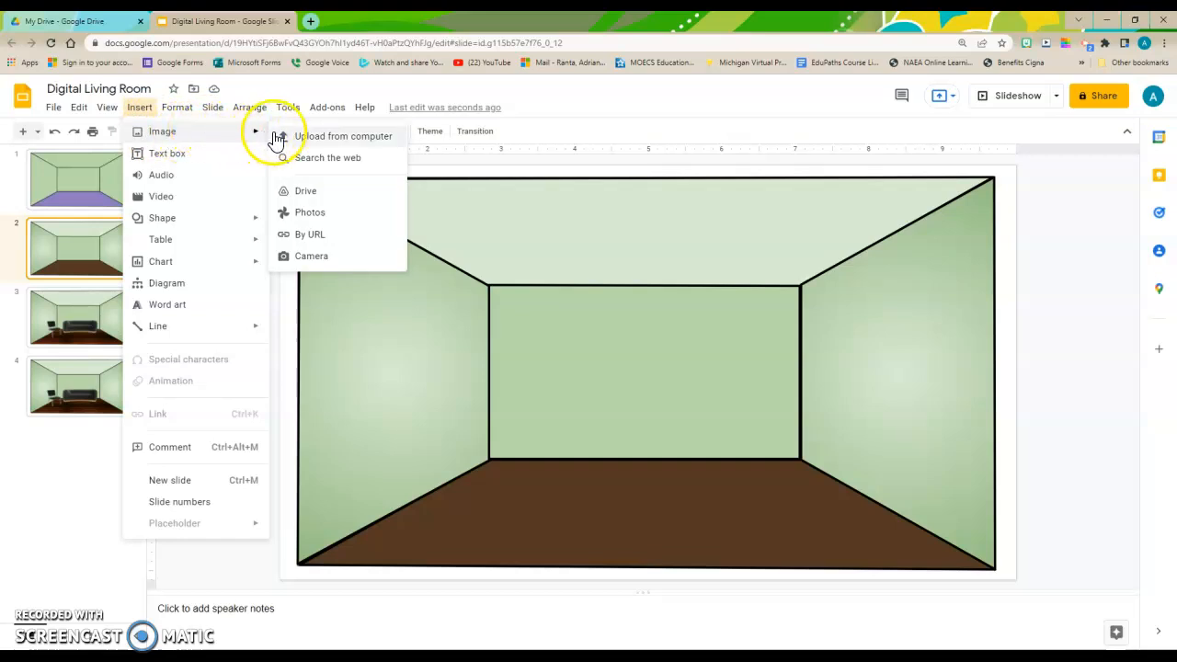
{"action": "mouse_move", "coordinate": [321, 158]}
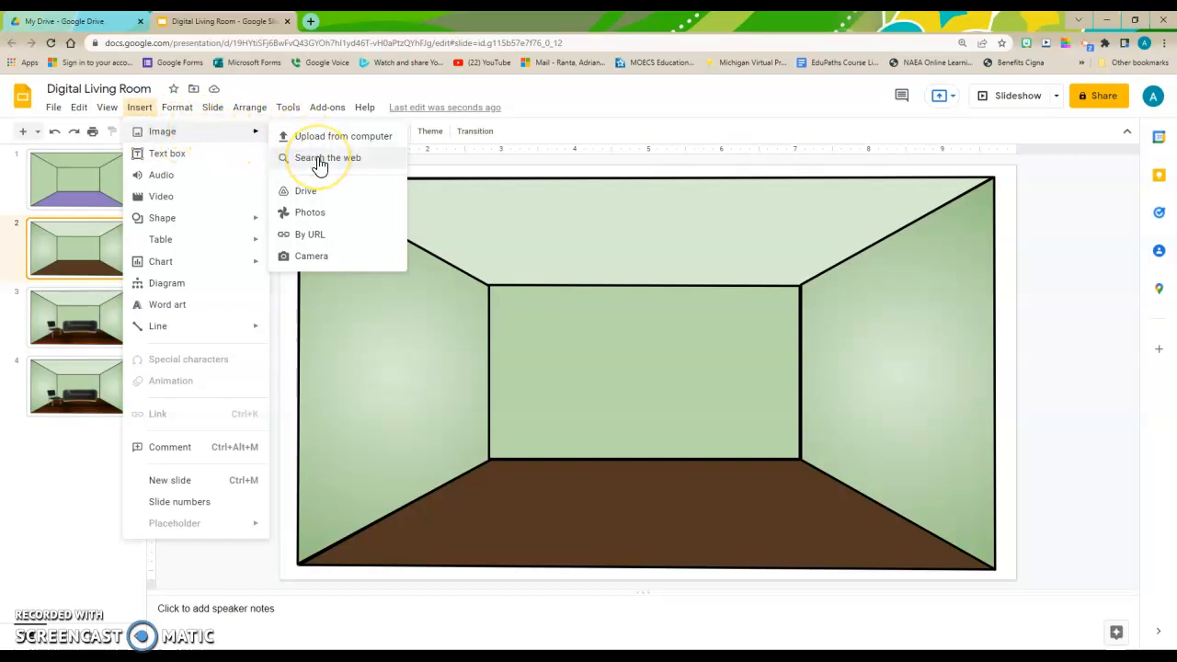
{"action": "left_click", "coordinate": [327, 158]}
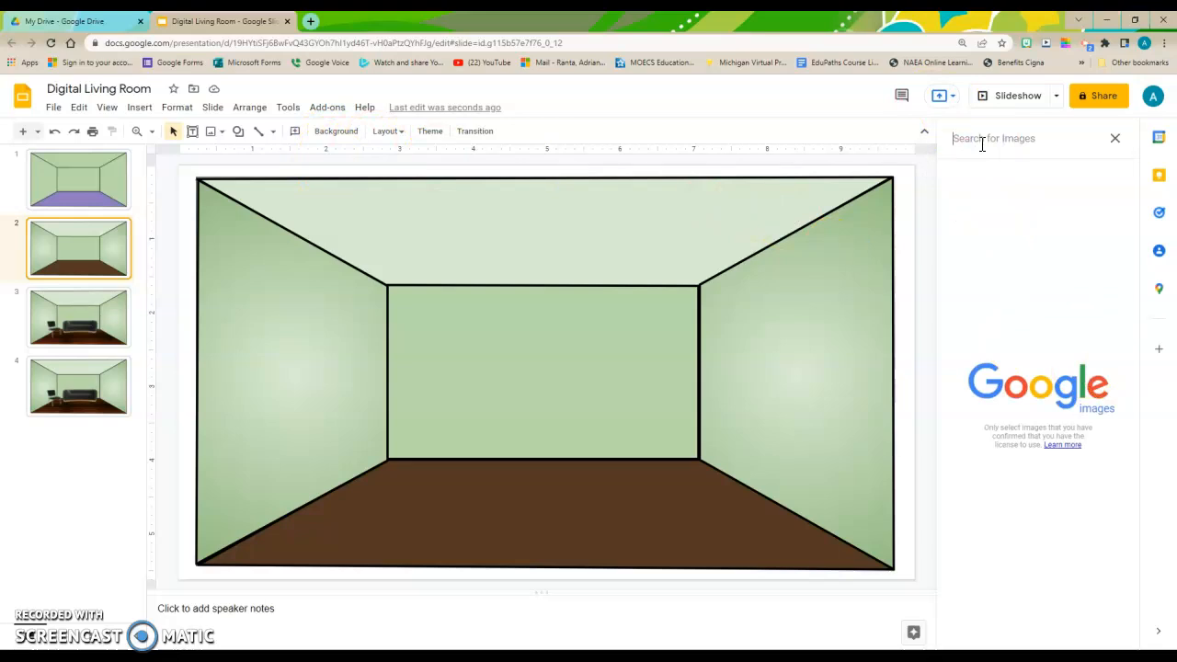
Step: Search 'wood floor texture' and insert the dark wood texture result onto the slide
{"action": "type", "text": "wood"}
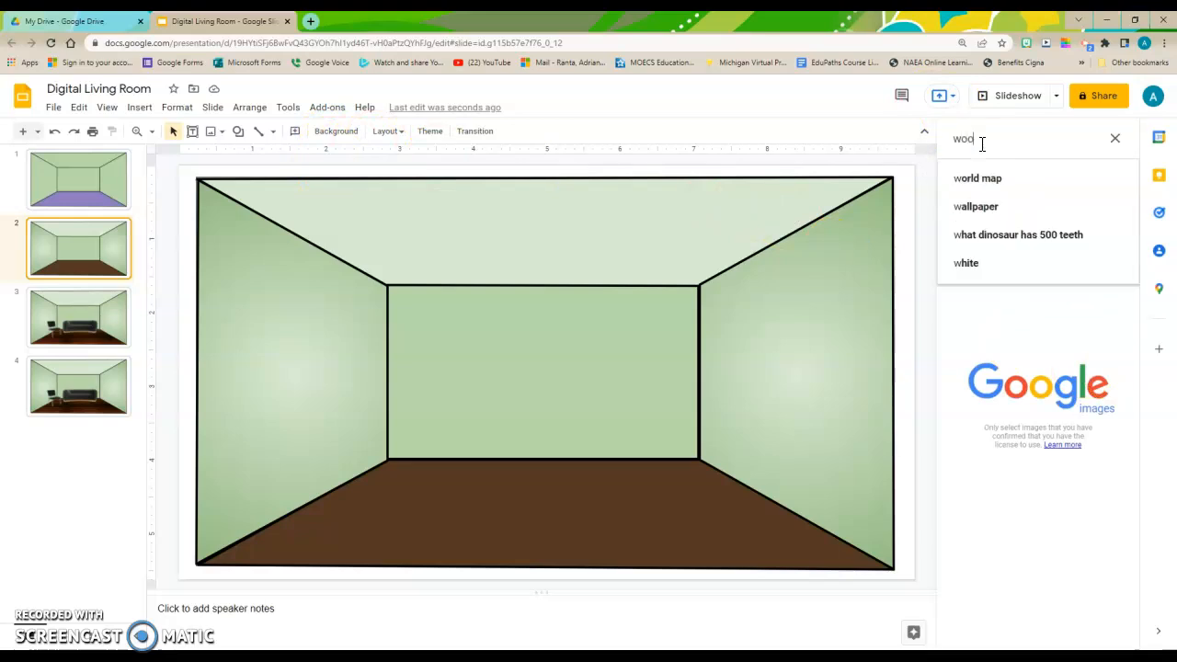
{"action": "type", "text": "d floor texture"}
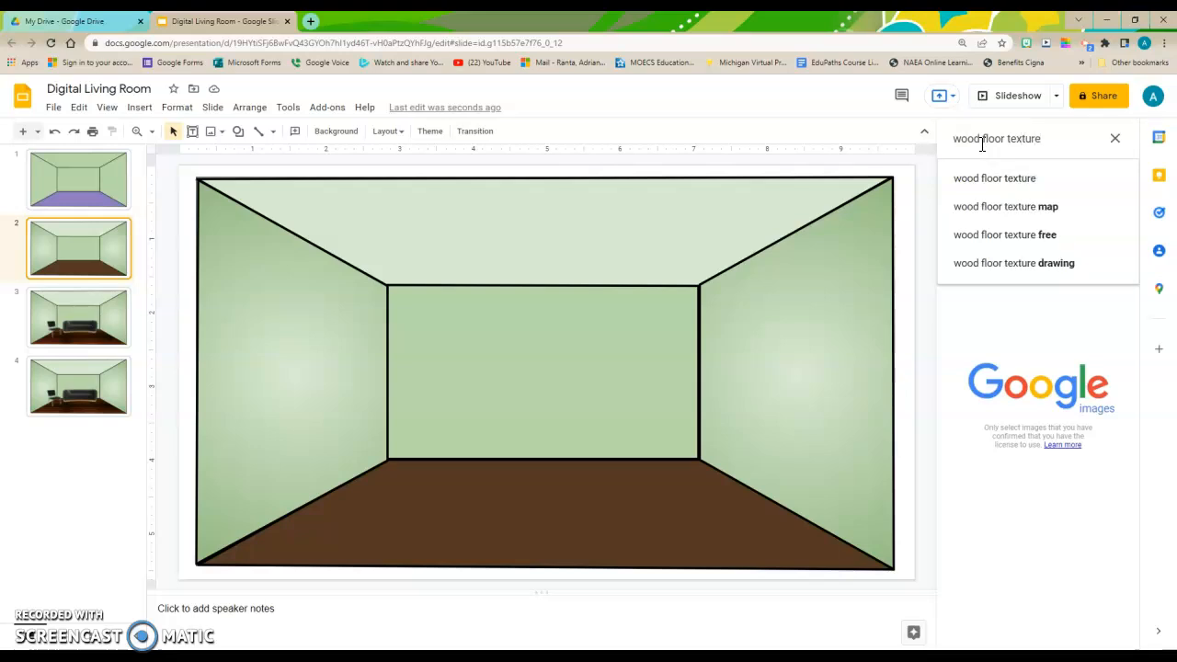
{"action": "left_click", "coordinate": [993, 176]}
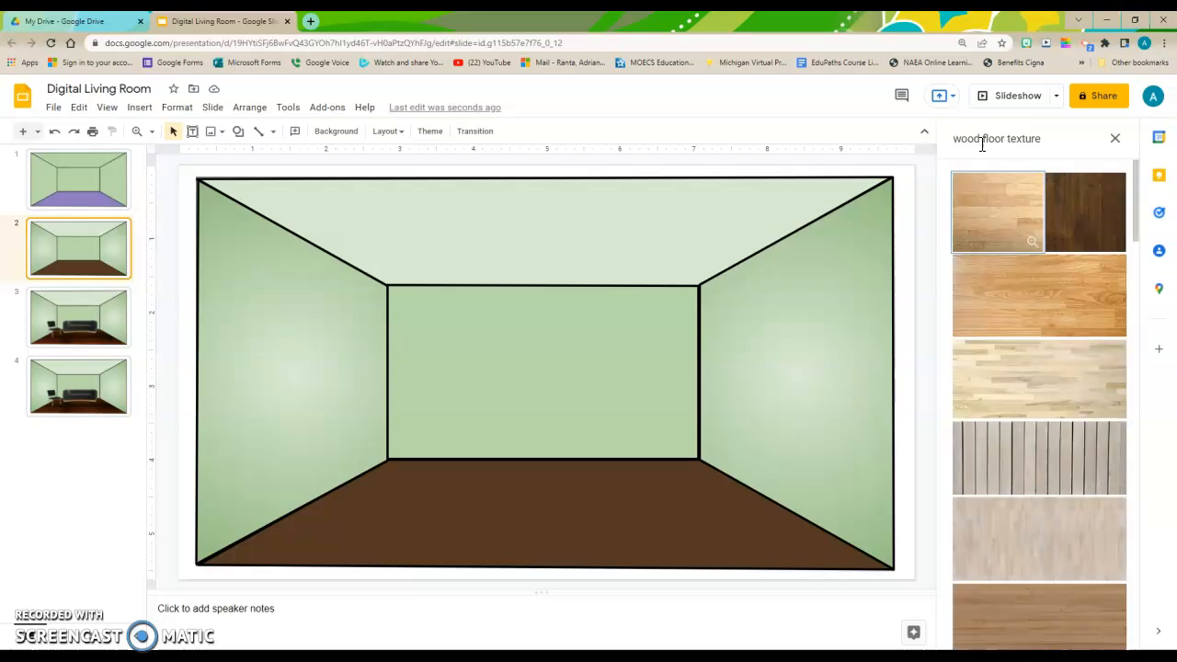
{"action": "scroll", "scroll_direction": "down", "scroll_amount": 3}
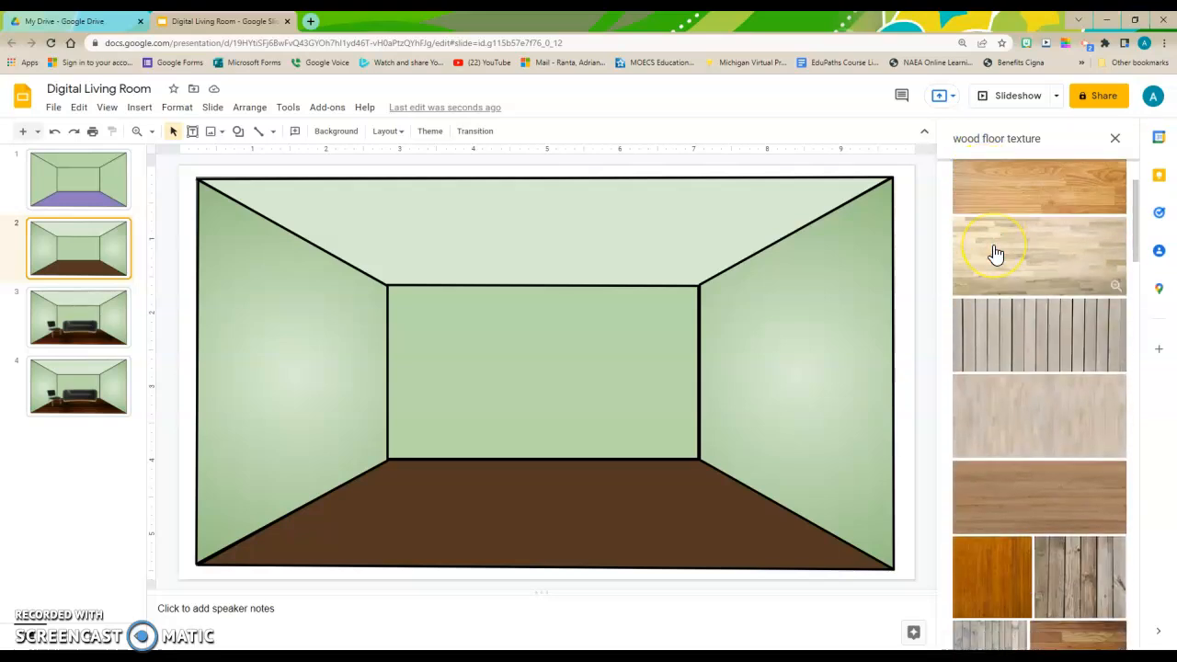
{"action": "scroll", "scroll_direction": "down", "scroll_amount": 3}
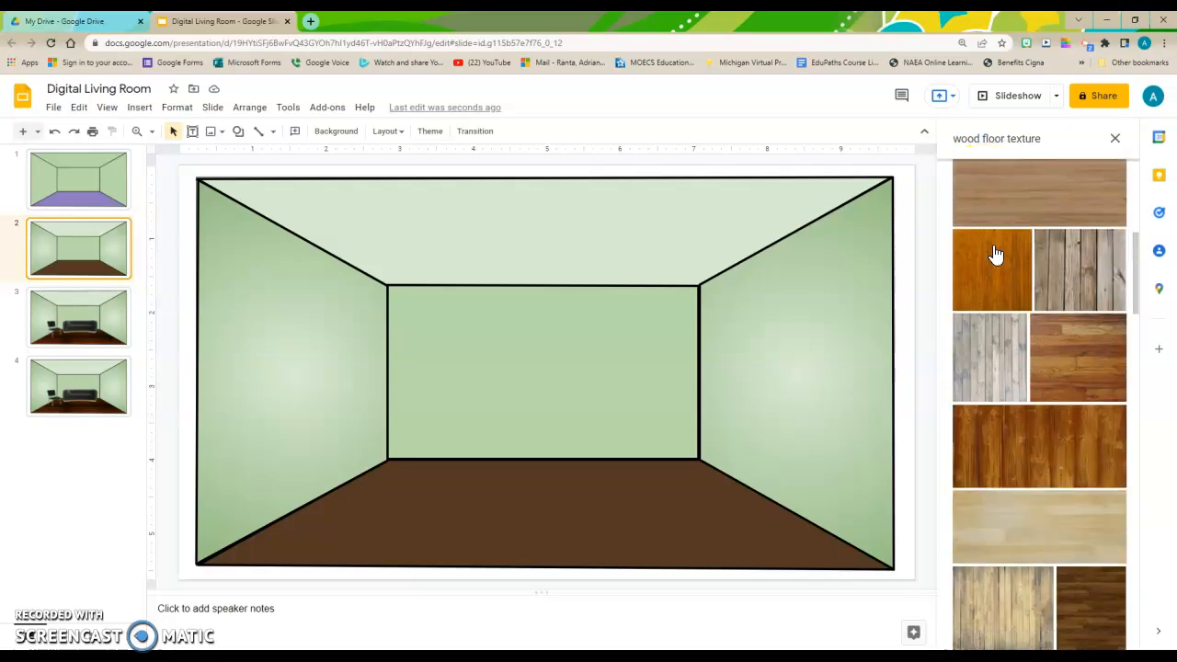
{"action": "scroll", "scroll_direction": "down", "scroll_amount": 3}
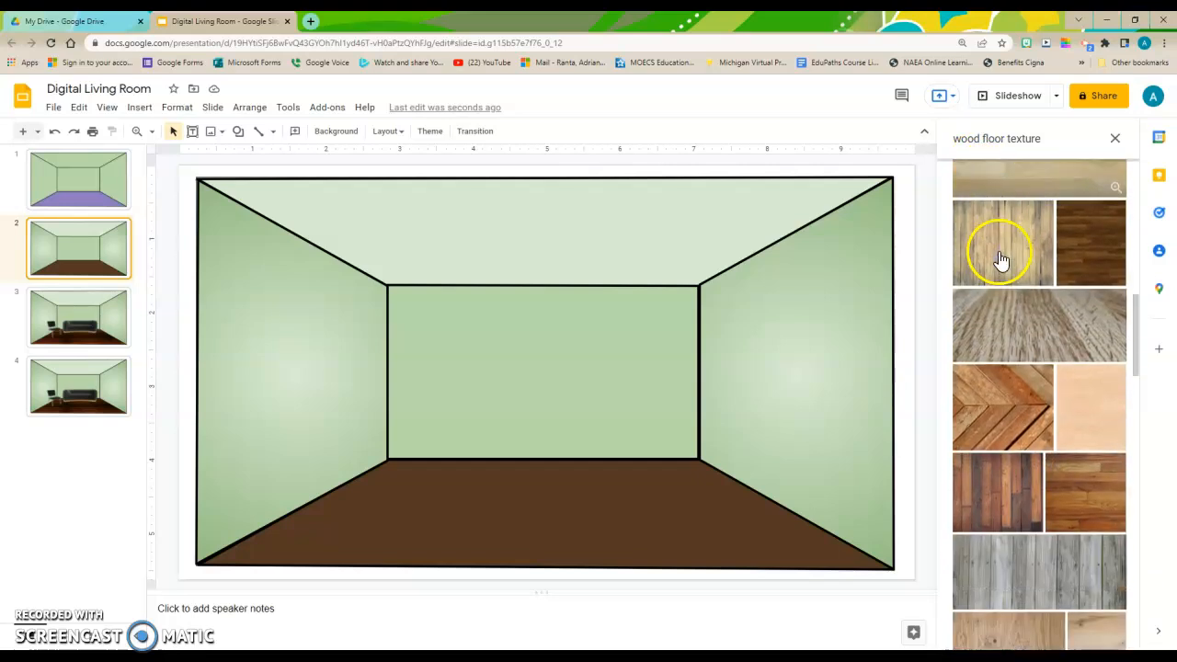
{"action": "scroll", "scroll_direction": "down", "scroll_amount": 3}
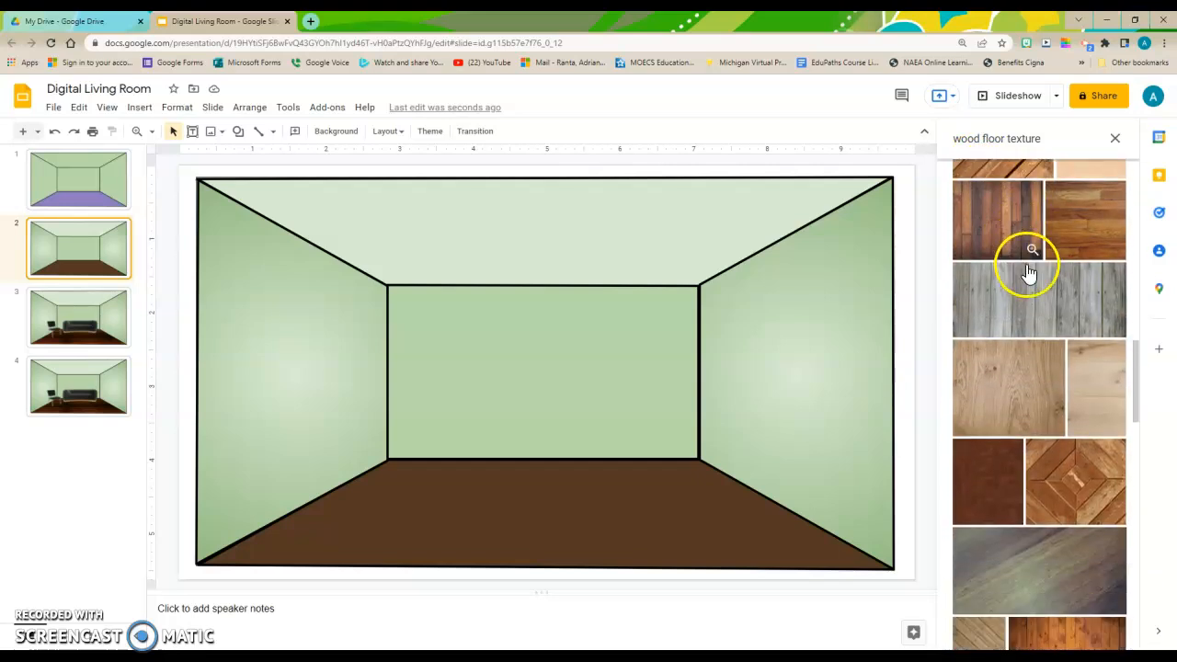
{"action": "scroll", "scroll_direction": "down", "scroll_amount": 3}
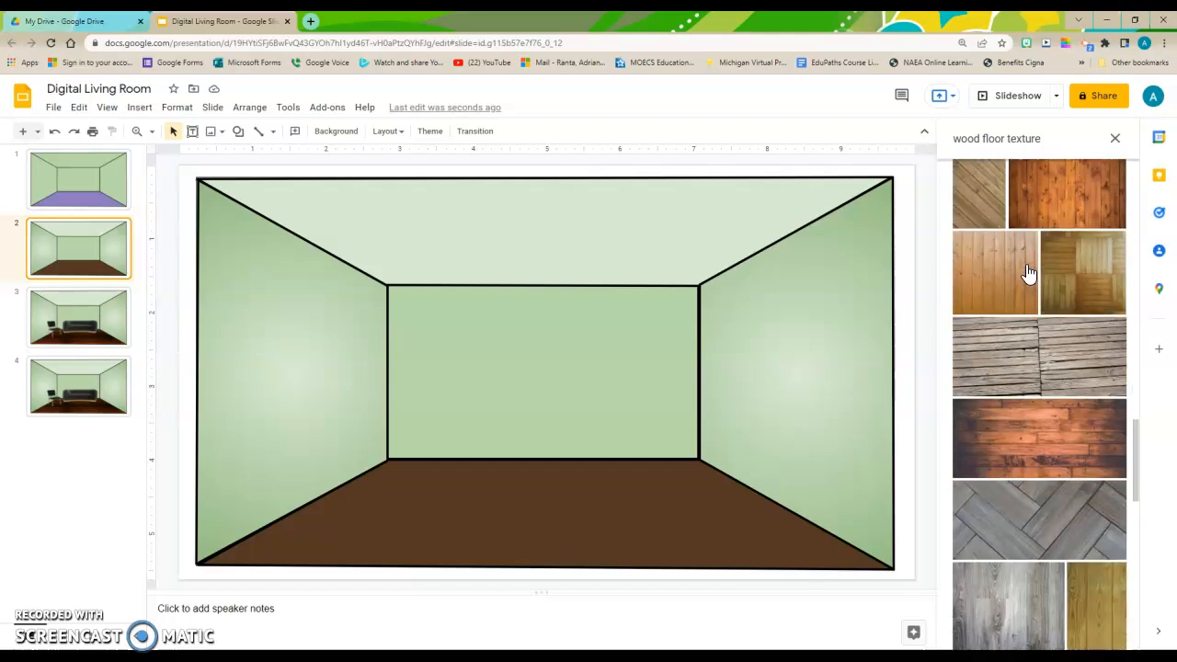
{"action": "scroll", "scroll_direction": "down", "scroll_amount": 3}
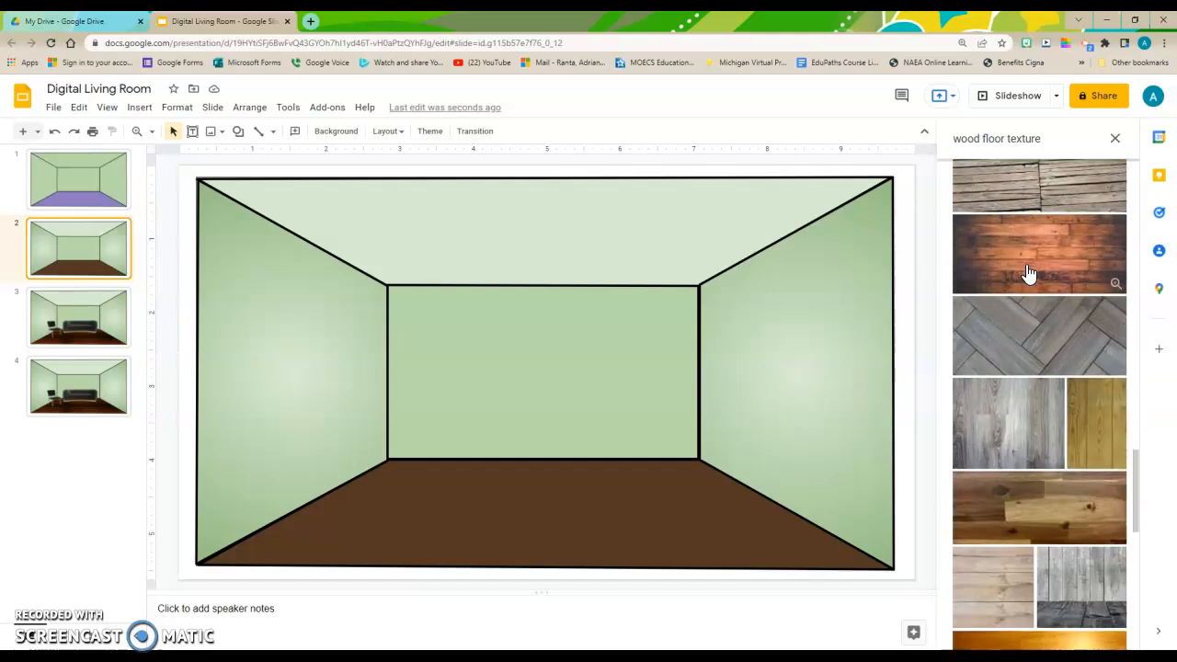
{"action": "scroll", "scroll_direction": "down", "scroll_amount": 3}
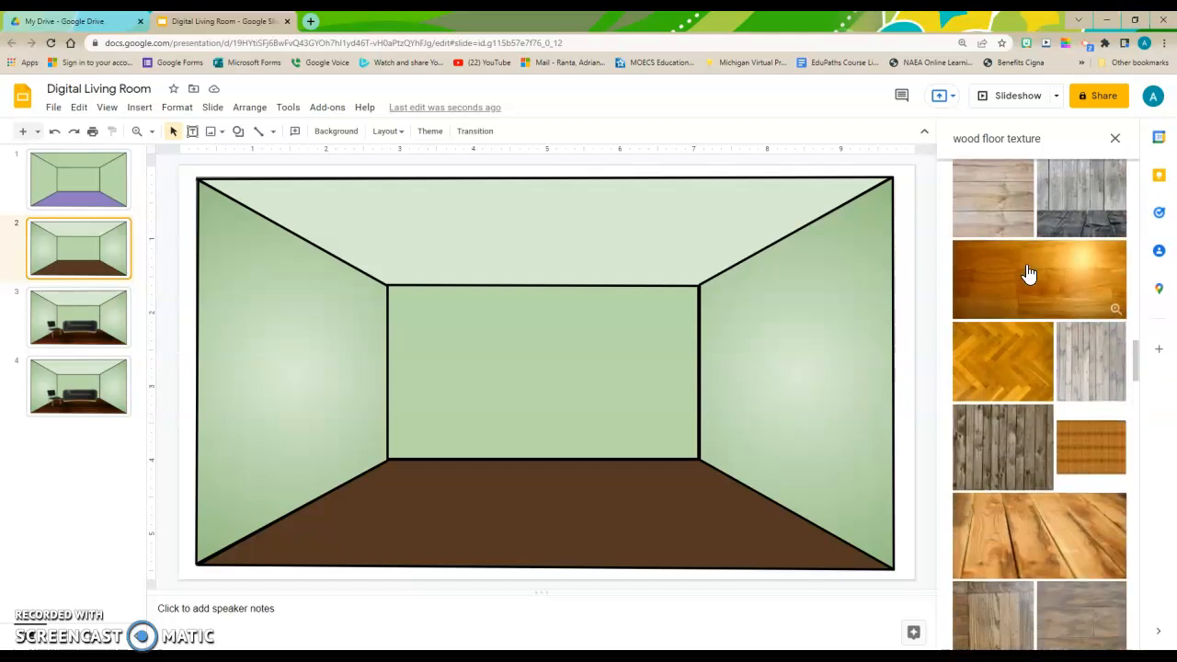
{"action": "scroll", "scroll_direction": "down", "scroll_amount": 3}
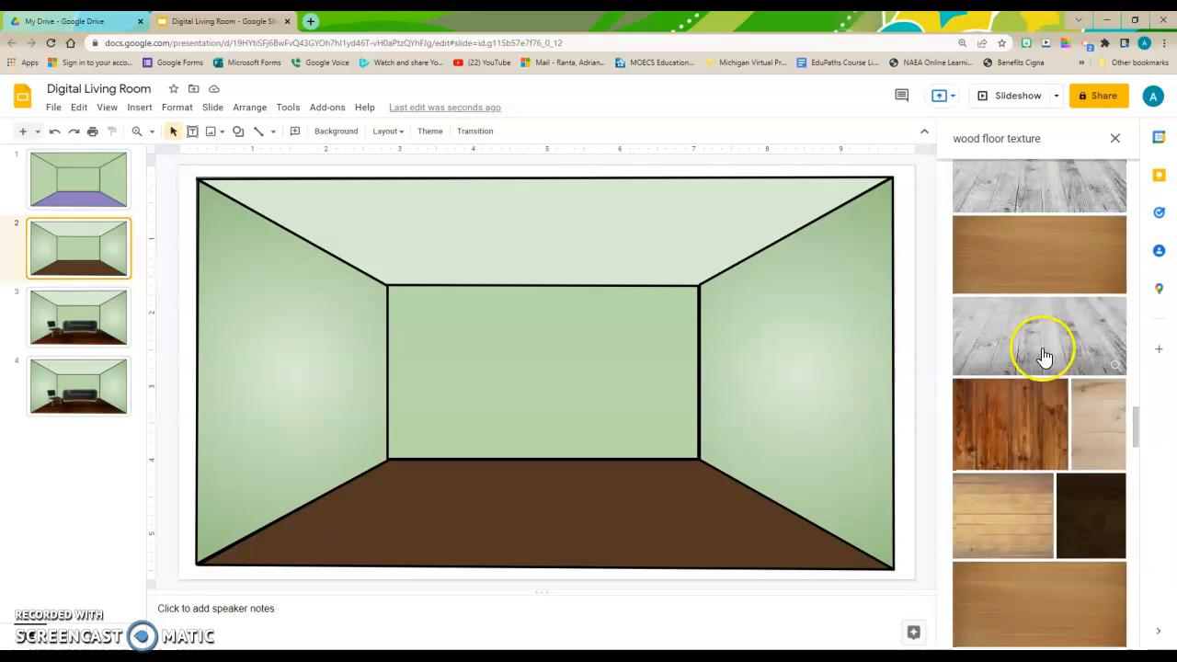
{"action": "scroll", "scroll_direction": "down", "scroll_amount": 3}
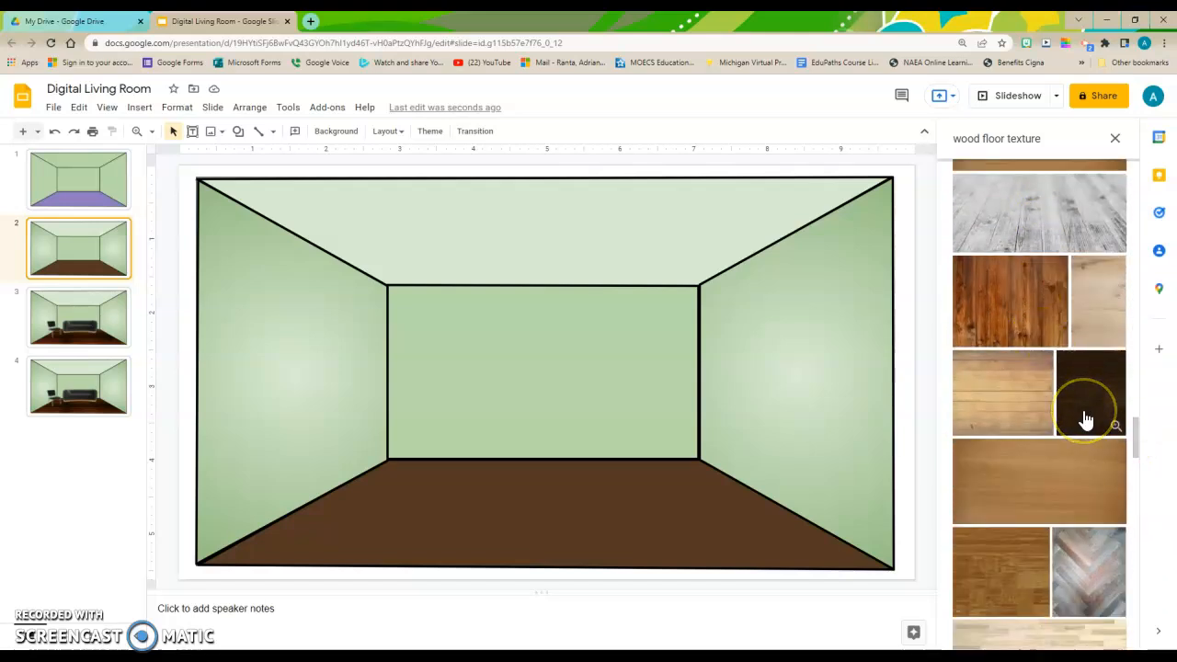
{"action": "left_click", "coordinate": [1089, 394]}
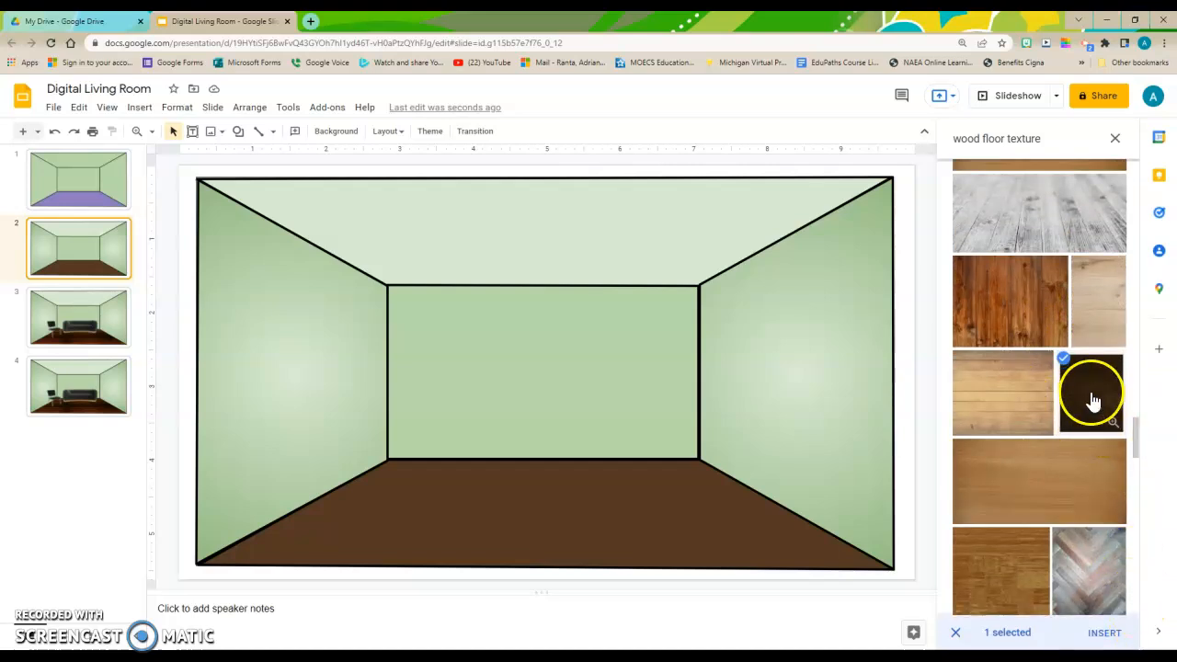
{"action": "left_click", "coordinate": [1103, 632]}
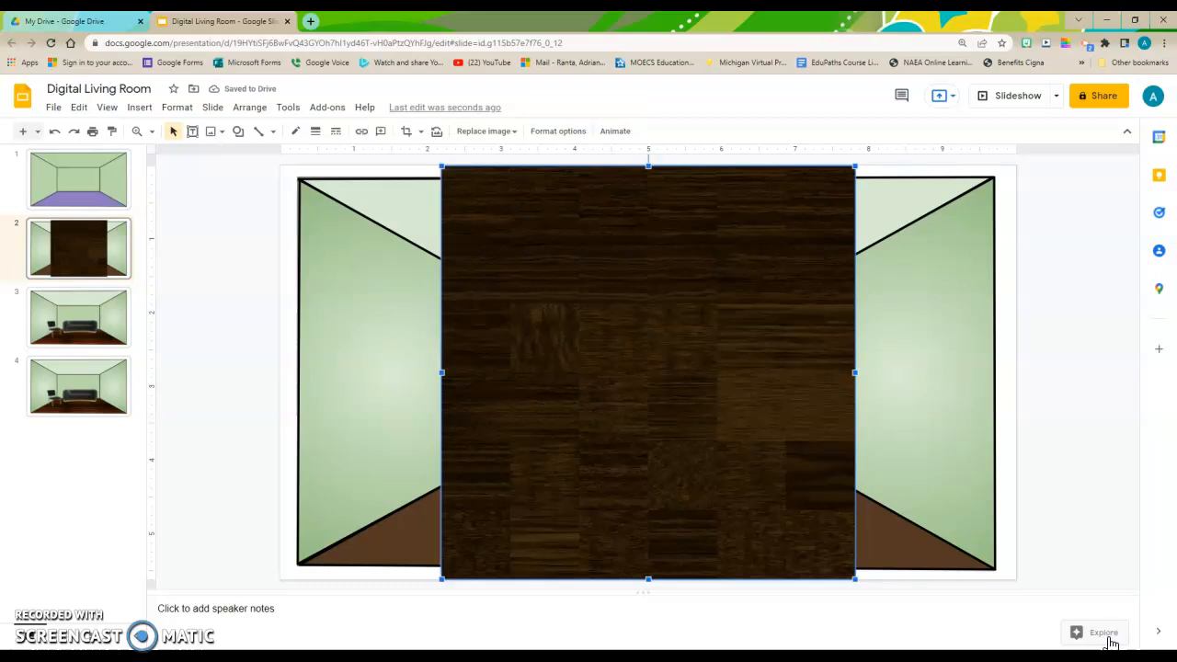
{"action": "mouse_move", "coordinate": [1117, 640]}
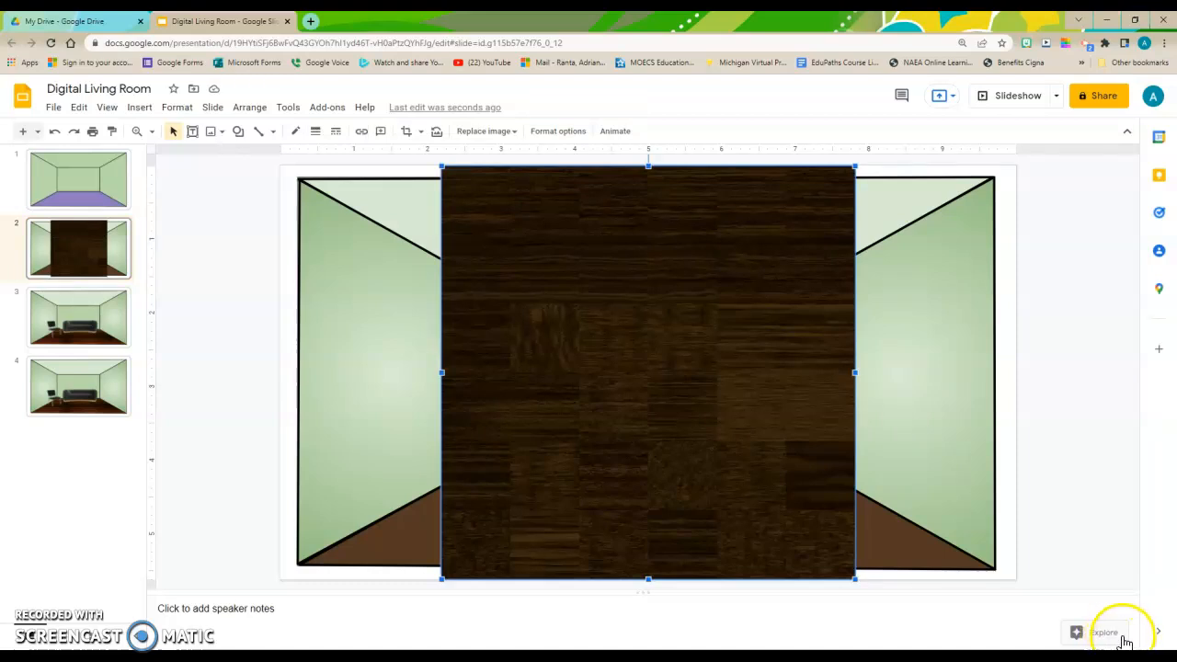
{"action": "mouse_move", "coordinate": [882, 341]}
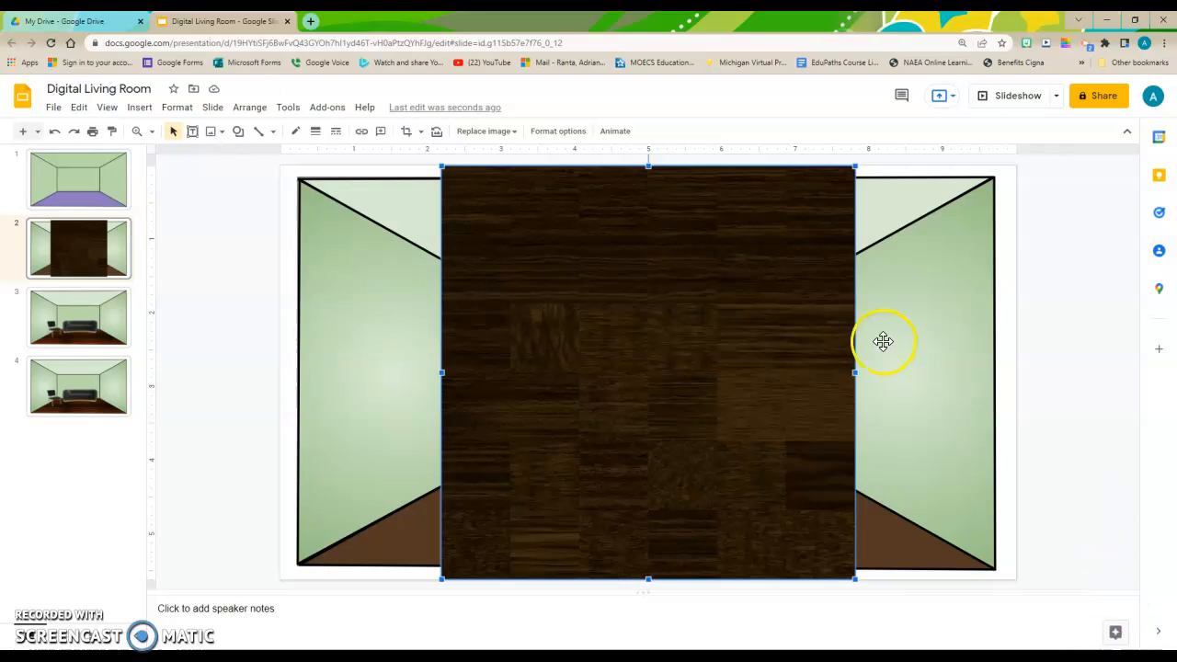
{"action": "mouse_move", "coordinate": [644, 385]}
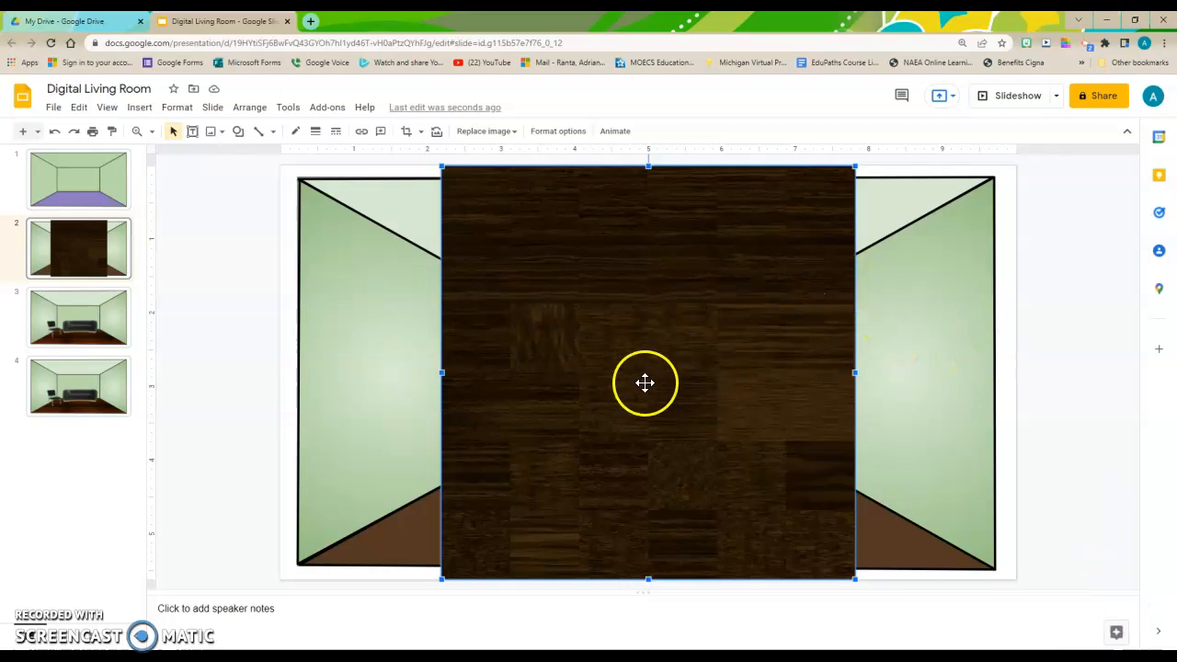
{"action": "mouse_move", "coordinate": [405, 131]}
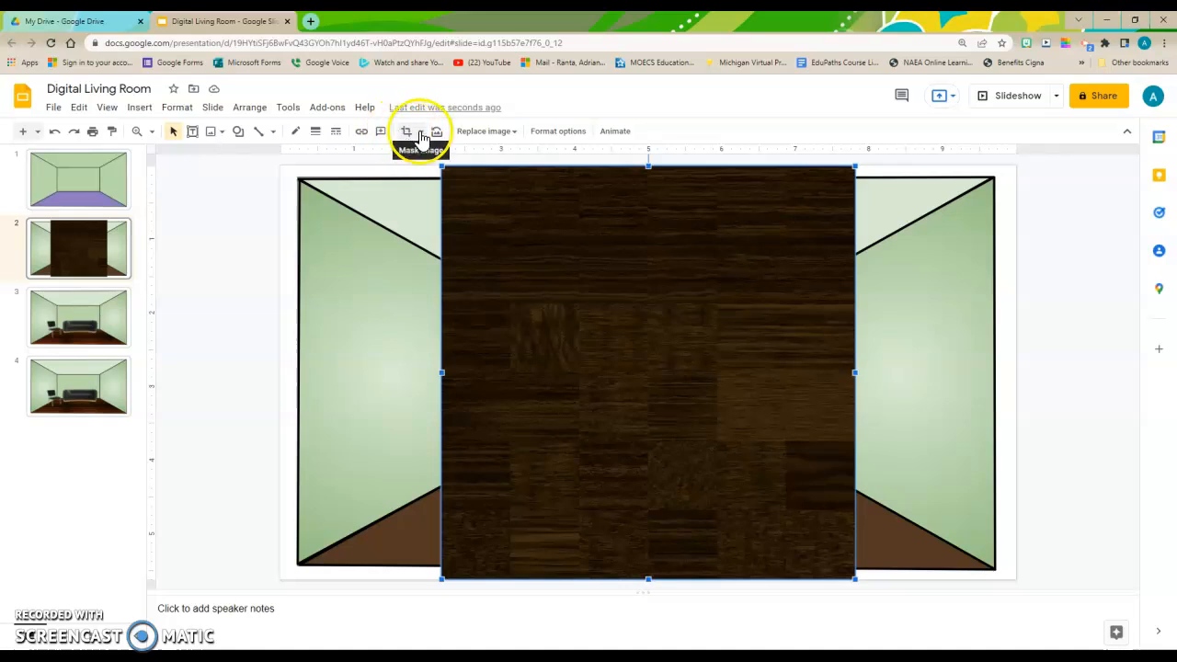
Step: Mask the dark wood texture image into a trapezoid shape
{"action": "left_click", "coordinate": [419, 130]}
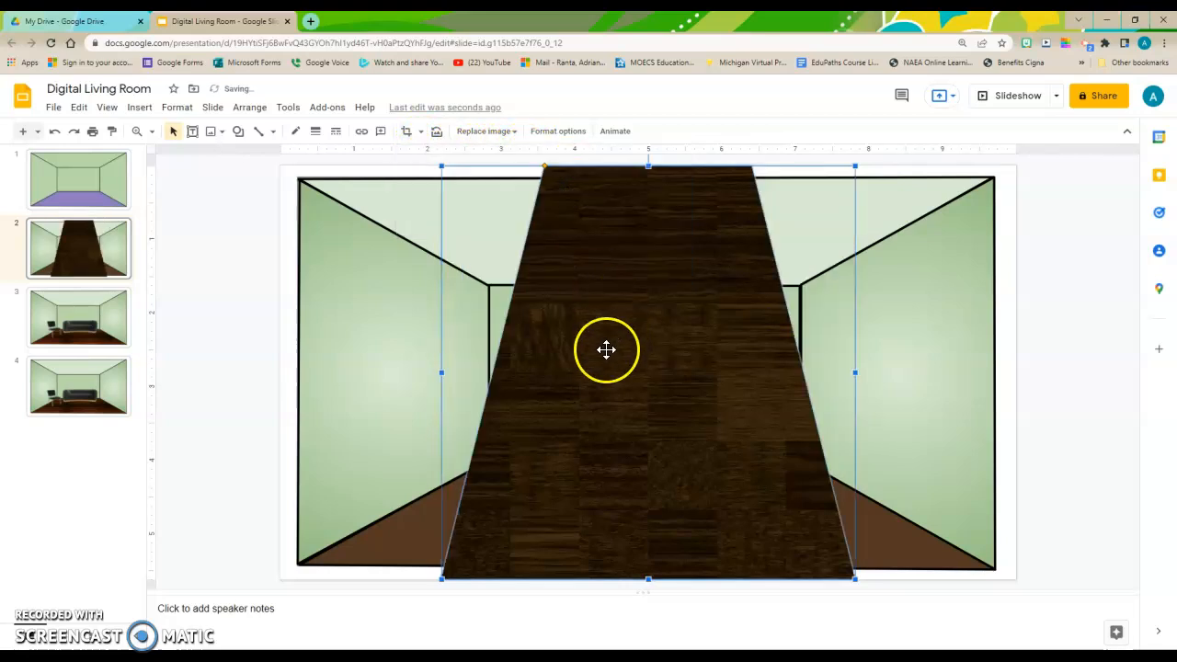
{"action": "mouse_move", "coordinate": [577, 419]}
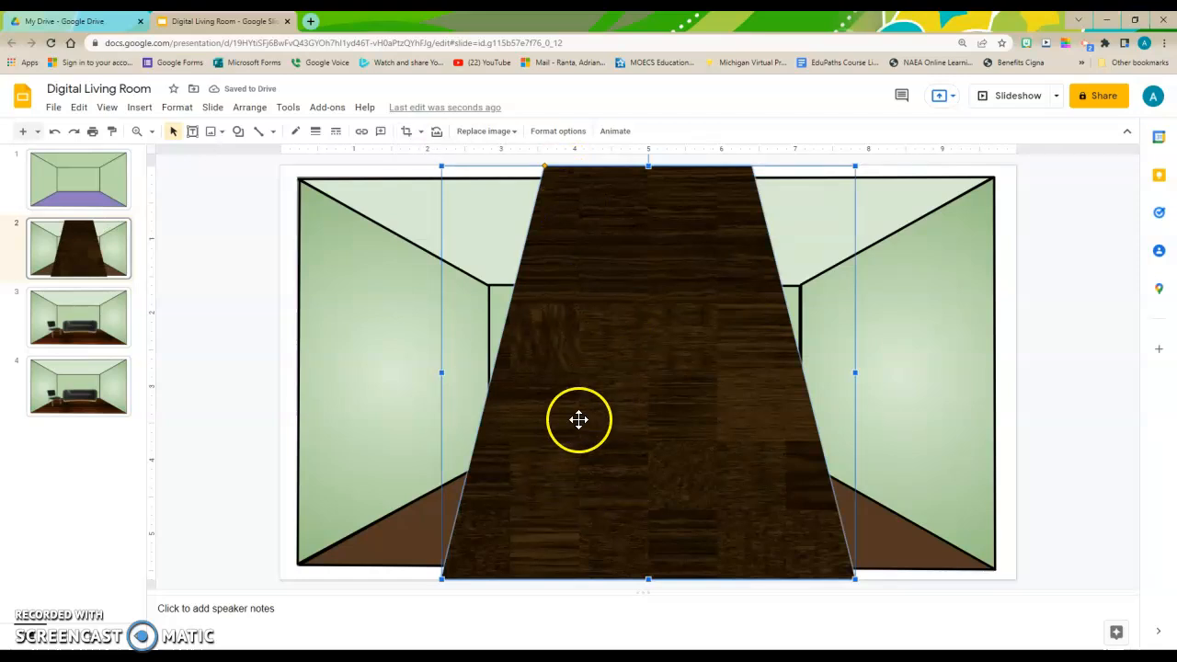
{"action": "mouse_move", "coordinate": [441, 579]}
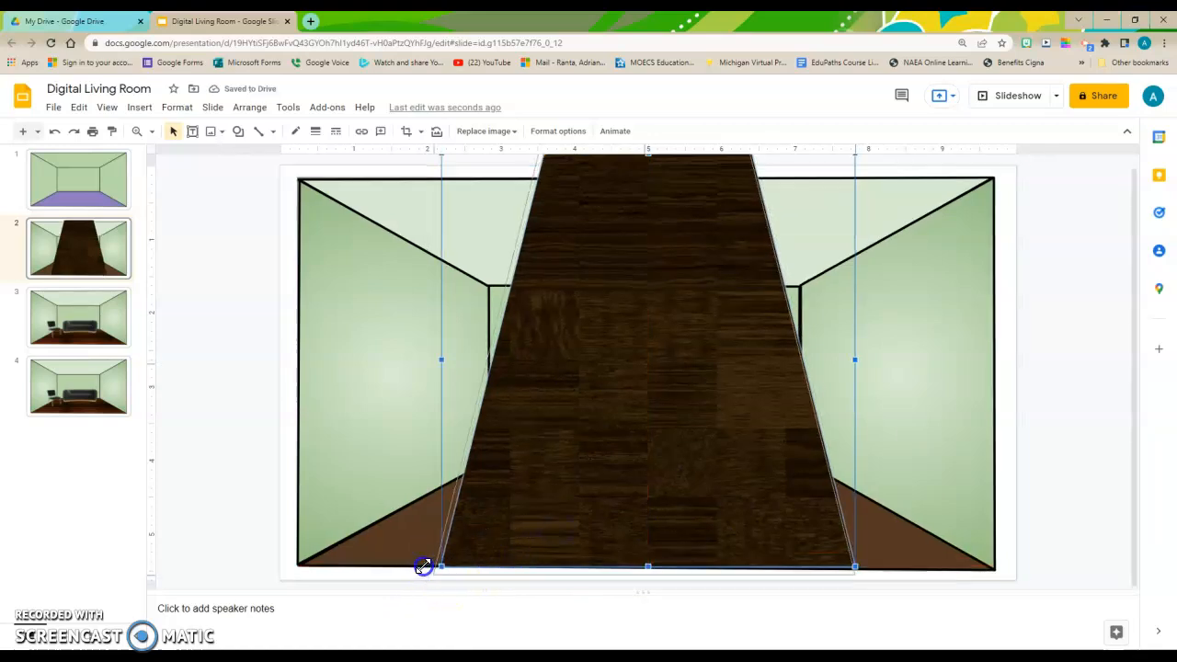
Step: Resize the wood trapezoid to span the slide width and sit over the floor area
{"action": "left_click_drag", "start_coordinate": [423, 567], "coordinate": [445, 560]}
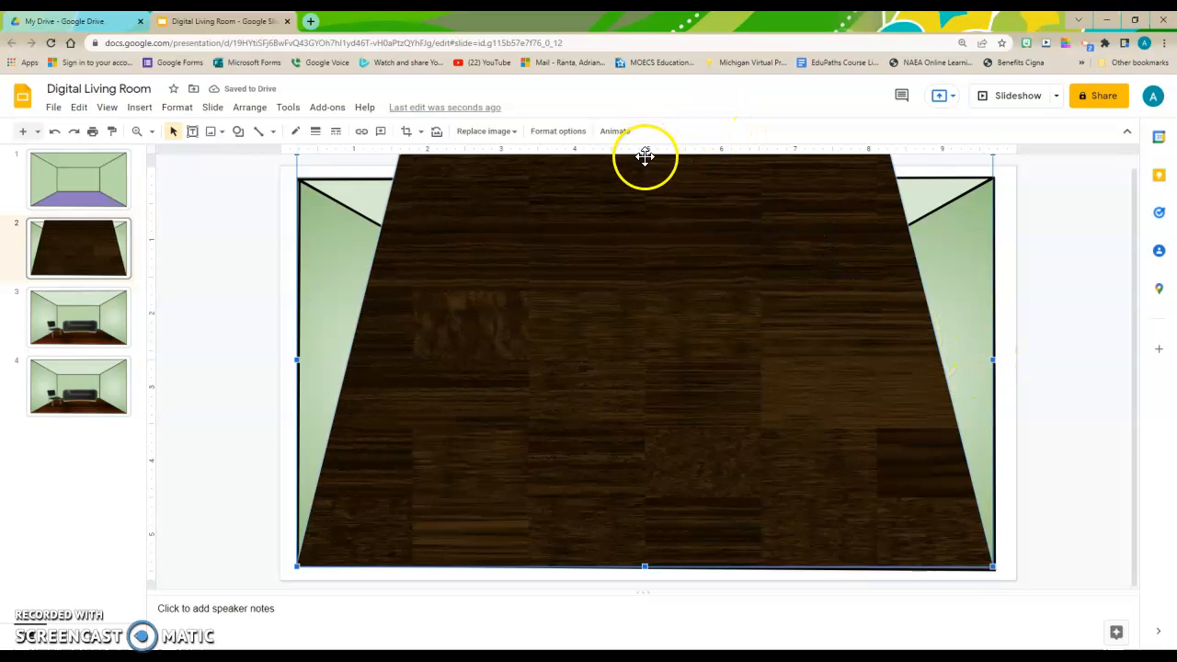
{"action": "mouse_move", "coordinate": [640, 221]}
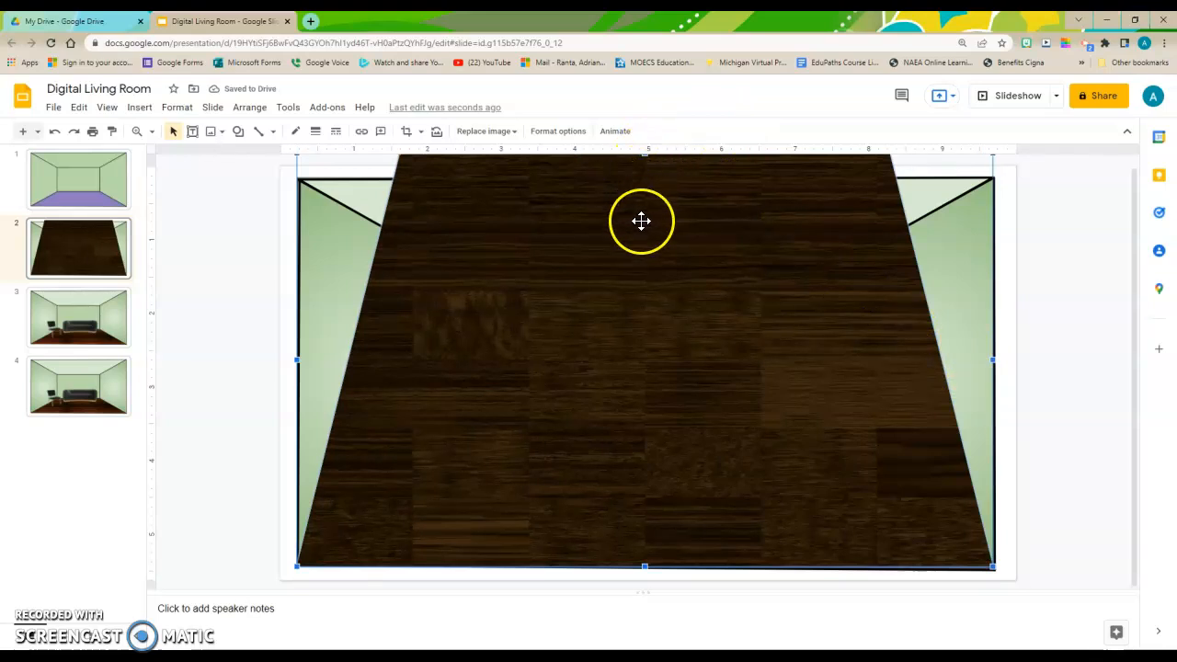
{"action": "left_click_drag", "start_coordinate": [640, 221], "coordinate": [415, 164]}
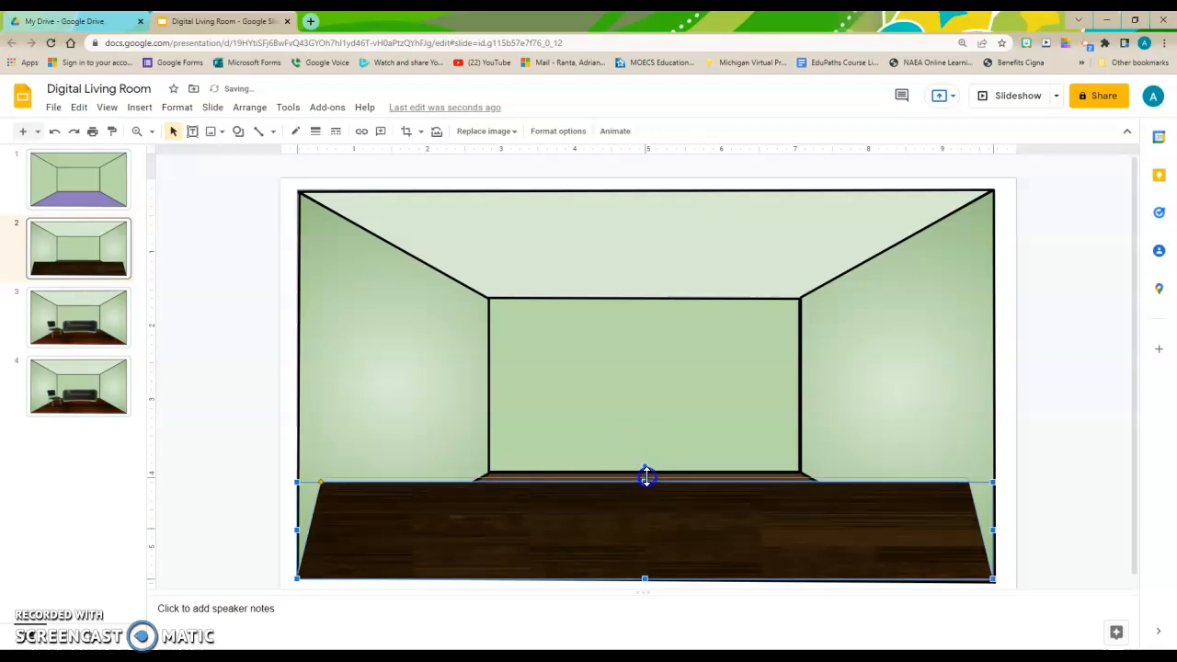
Step: Match the trapezoid's slant to the floor edges and deselect to reveal the finished floor
{"action": "left_click_drag", "start_coordinate": [644, 482], "coordinate": [644, 471]}
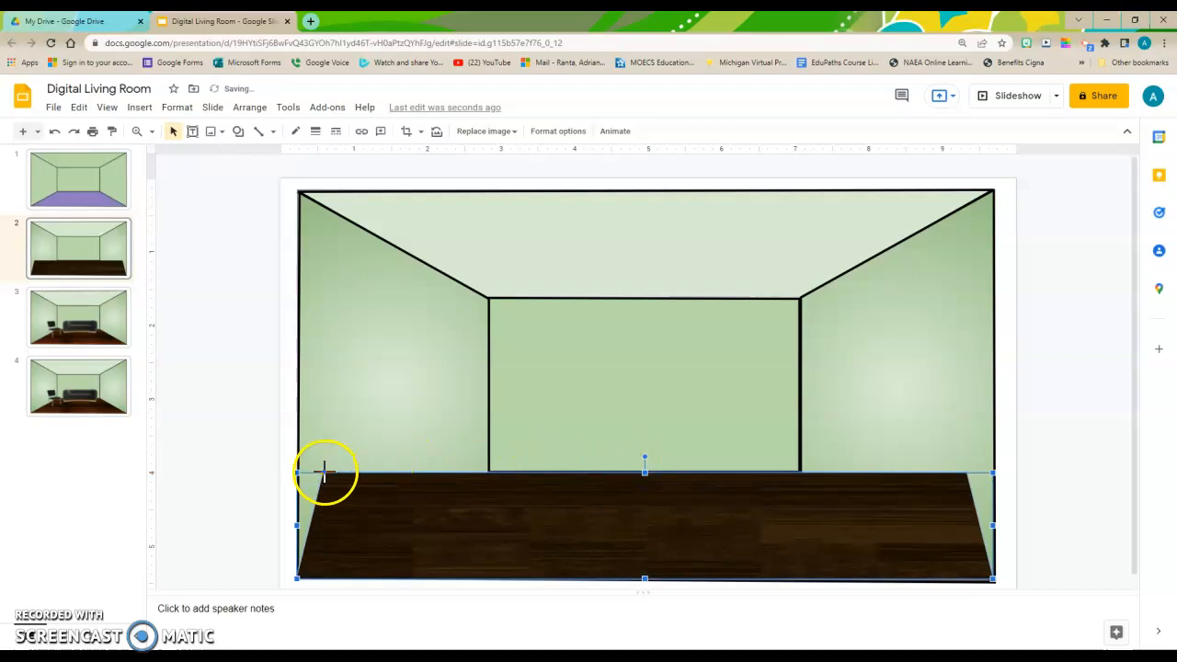
{"action": "mouse_move", "coordinate": [350, 464]}
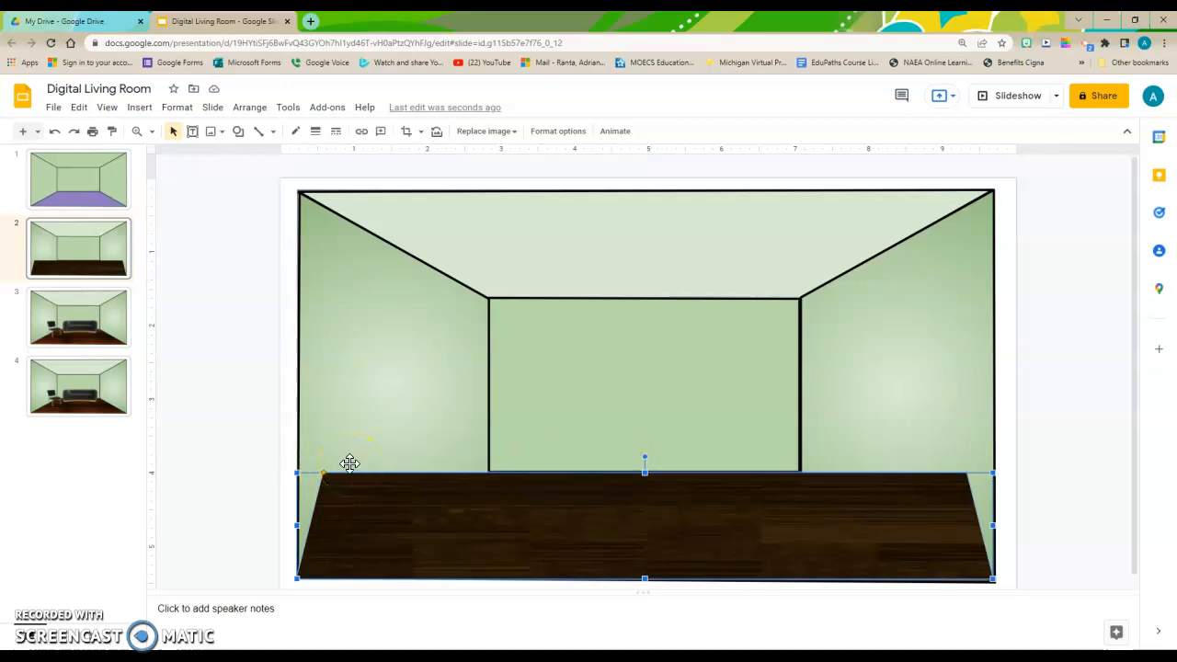
{"action": "mouse_move", "coordinate": [342, 495]}
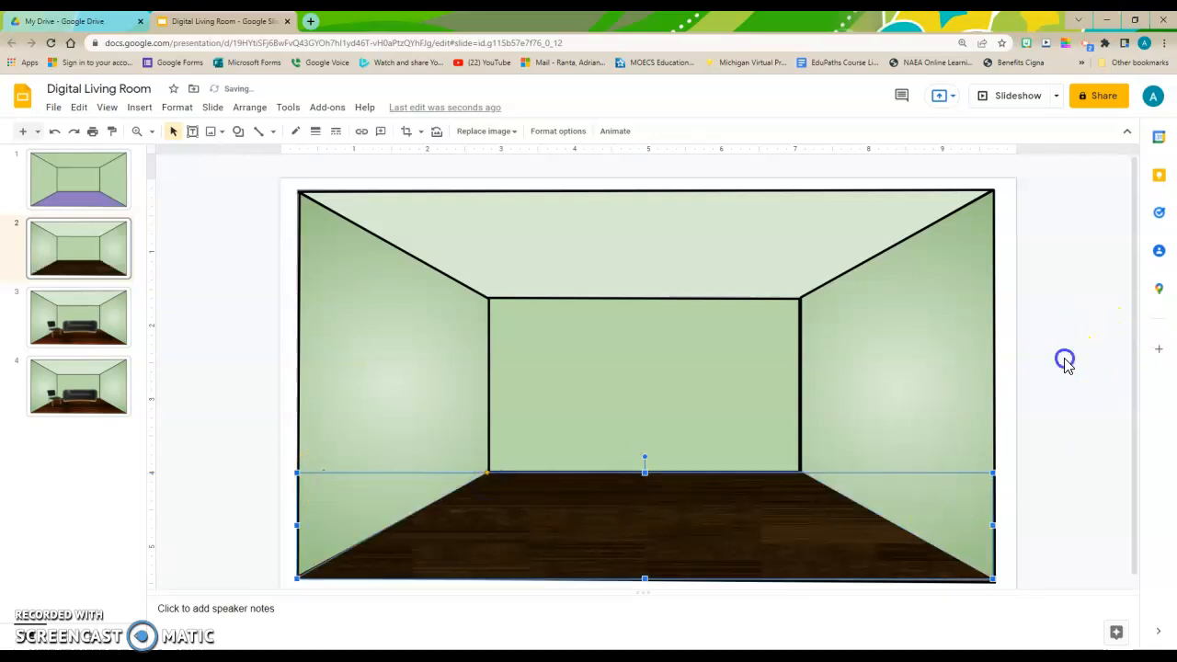
{"action": "left_click", "coordinate": [1063, 358]}
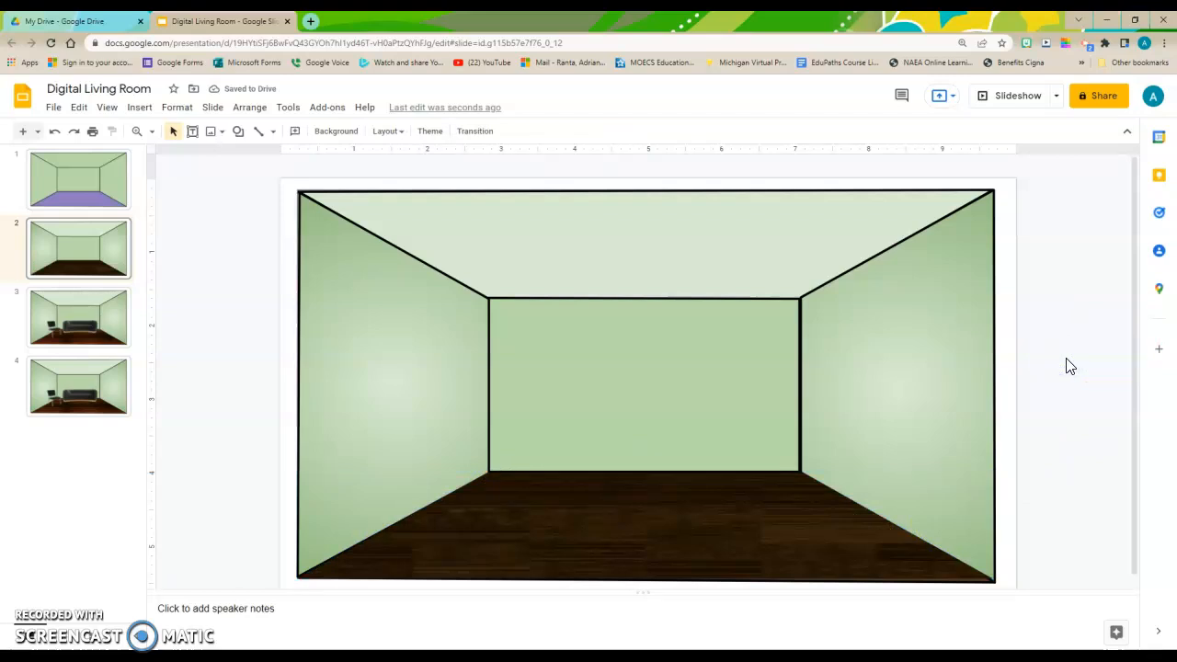